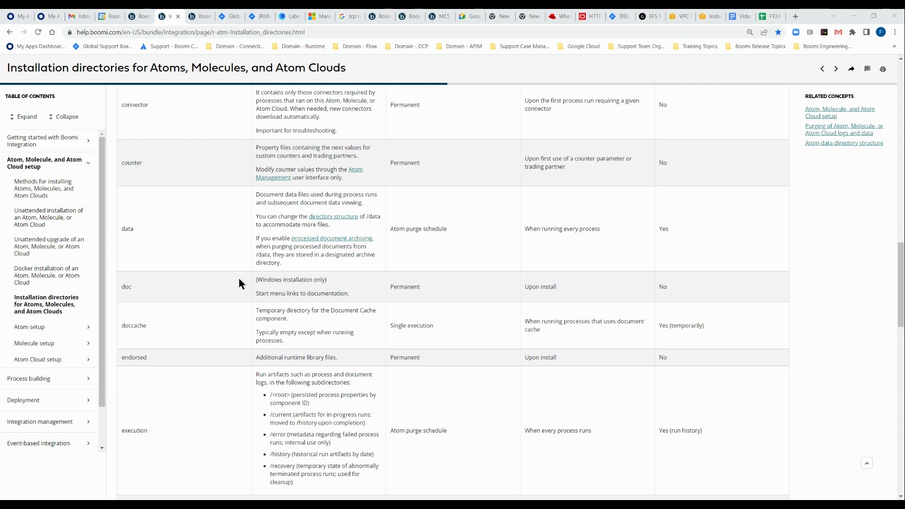
mouse_move(181, 227)
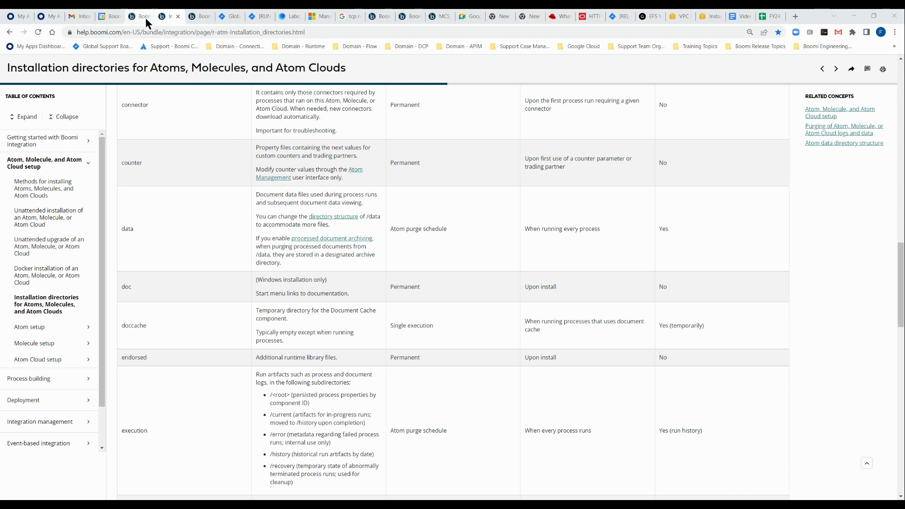
Step: Bring up the Process Reporting Executions page listing recent Test OAuth 2.0 runs
click(139, 16)
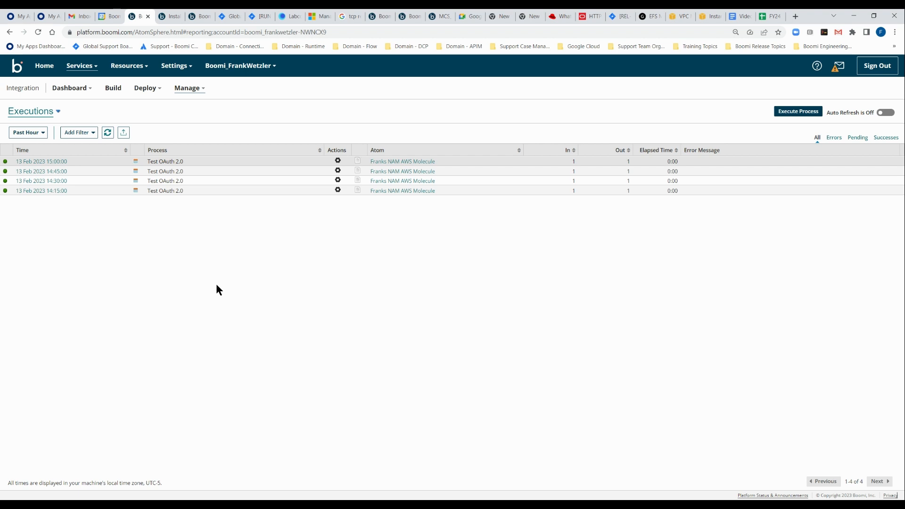
mouse_move(235, 230)
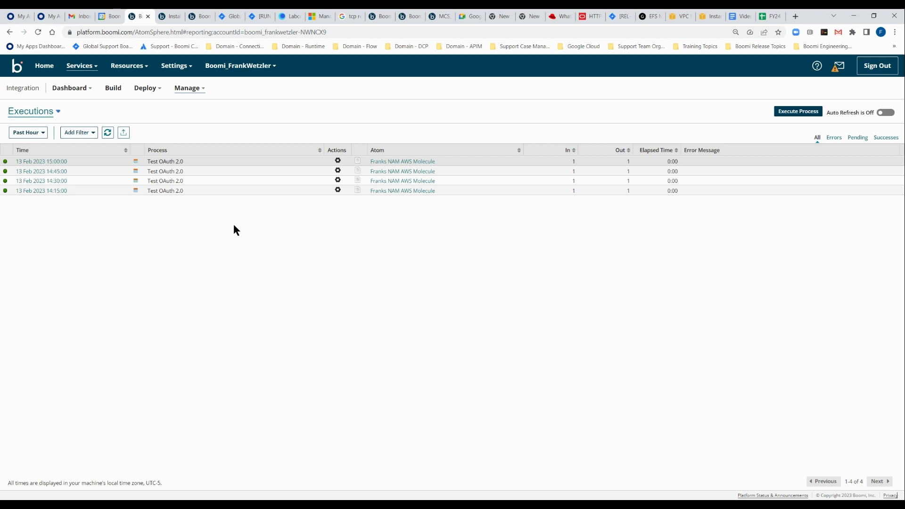
click(187, 88)
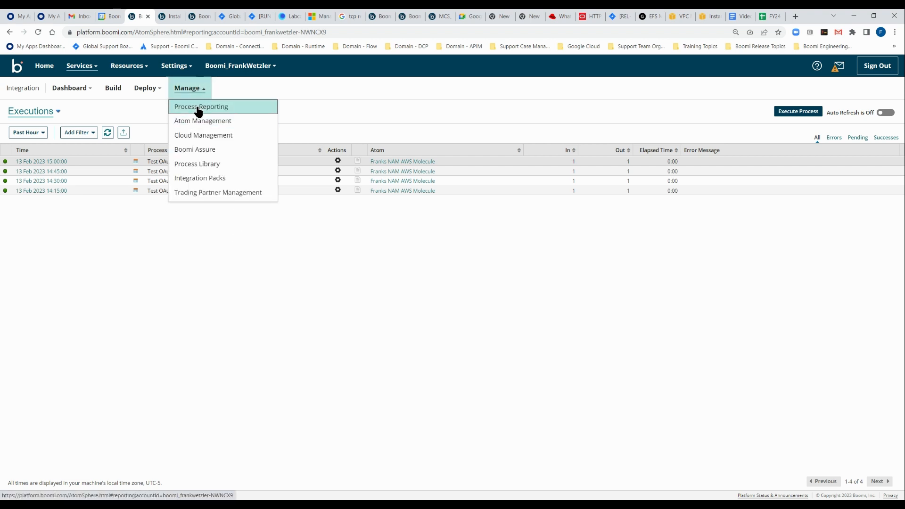
mouse_move(198, 119)
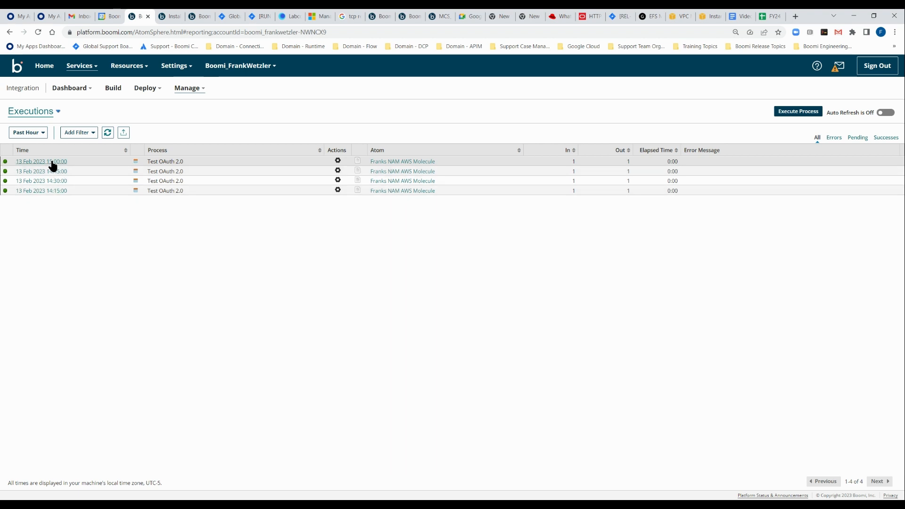
Step: Show details of the 13 Feb 2023 15:00:00 Test OAuth 2.0 execution
click(40, 162)
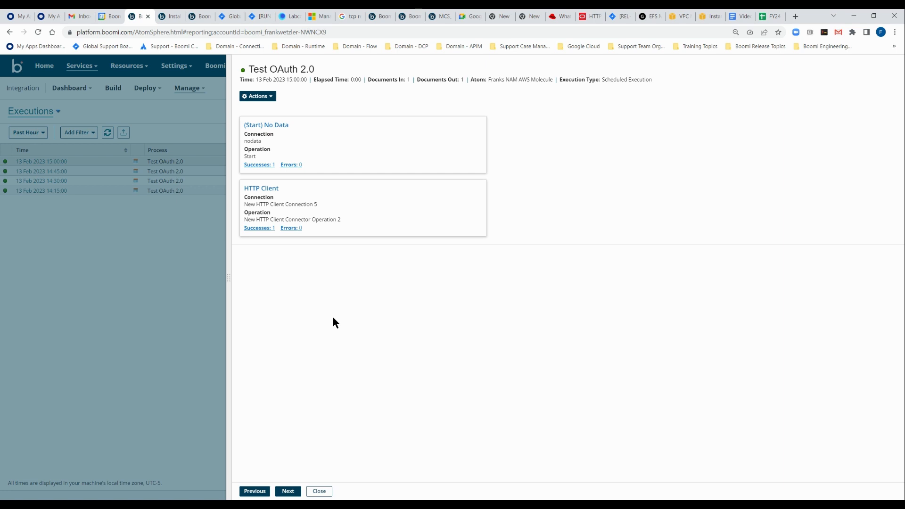
mouse_move(440, 340)
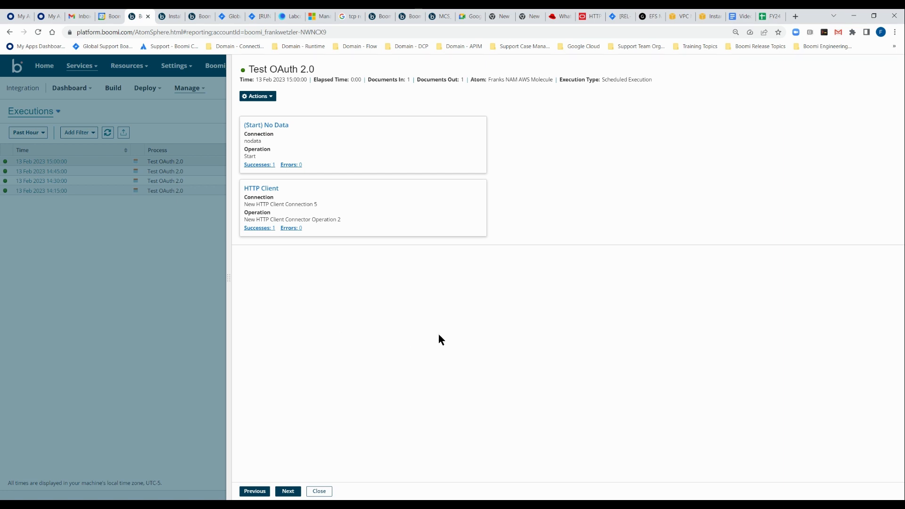
mouse_move(443, 340)
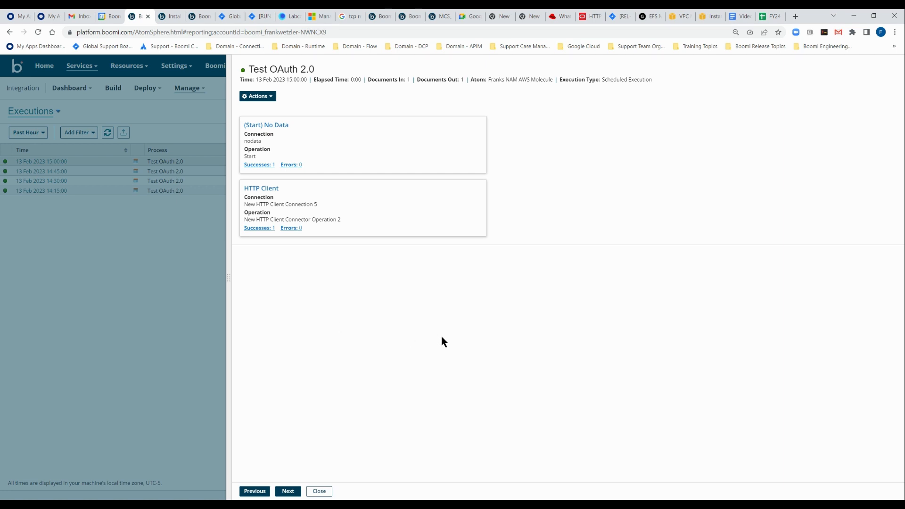
mouse_move(243, 178)
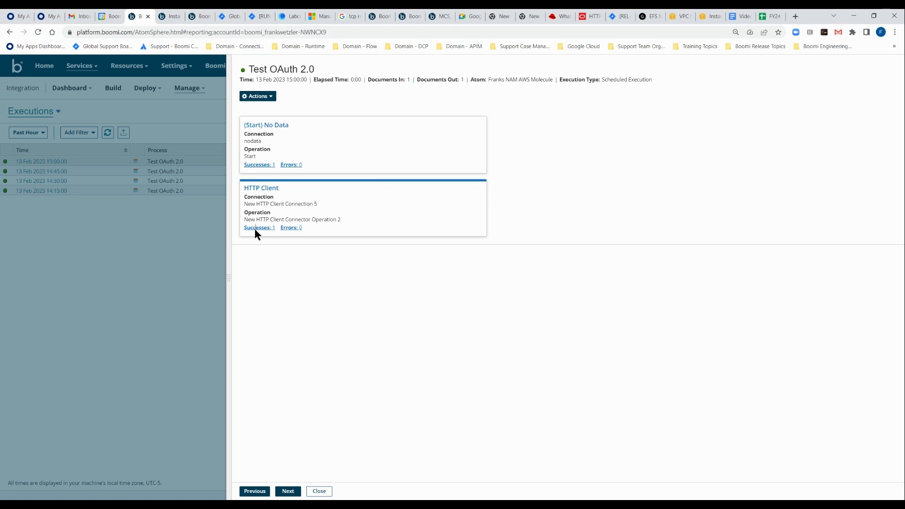
Step: List the HTTP Client step's successful calendarList document and bring up its actions
click(257, 227)
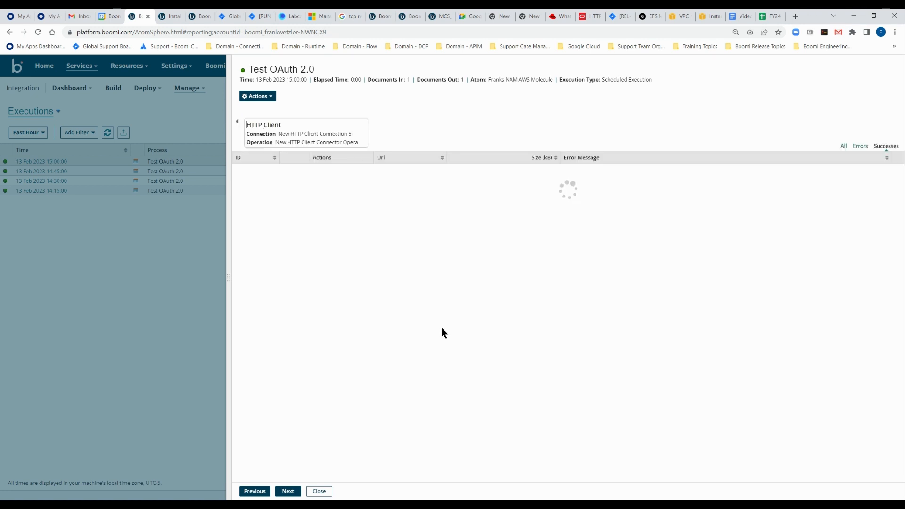
mouse_move(450, 316)
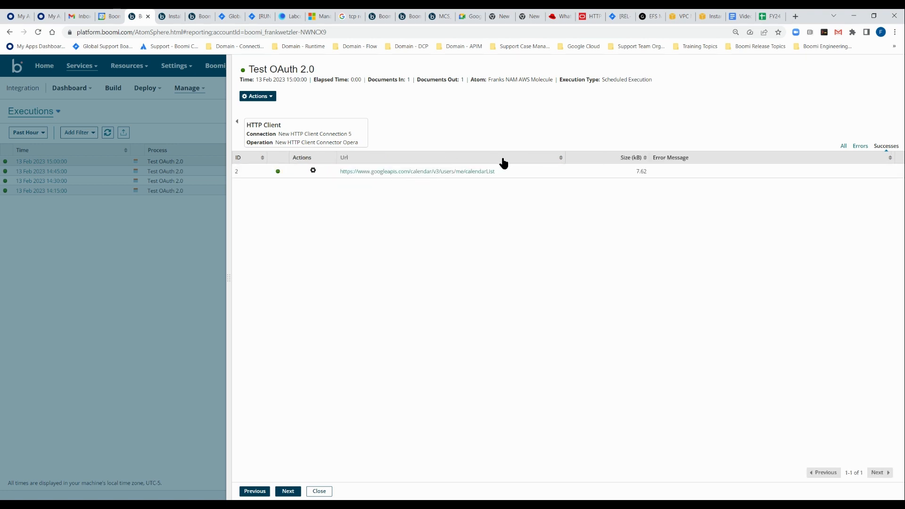
click(313, 171)
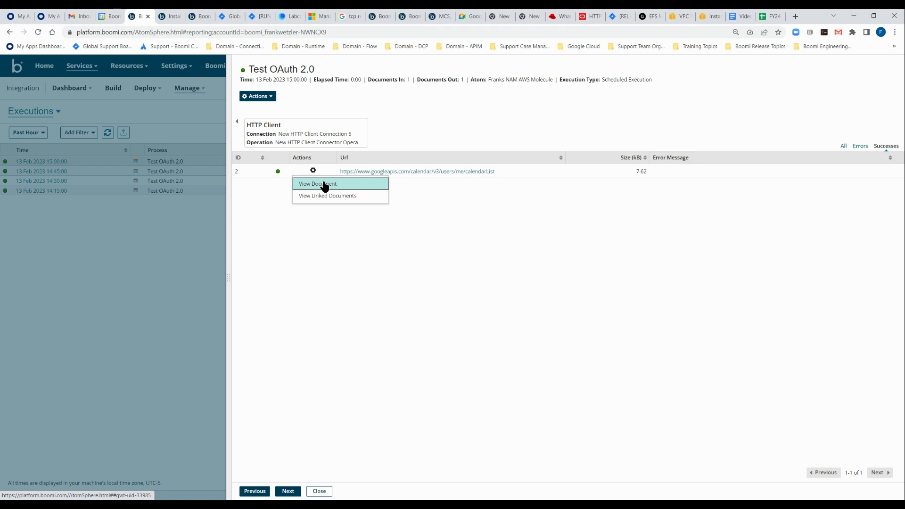
Step: Inspect the calendarList JSON, close the execution details, and return to the installation directories documentation
click(317, 184)
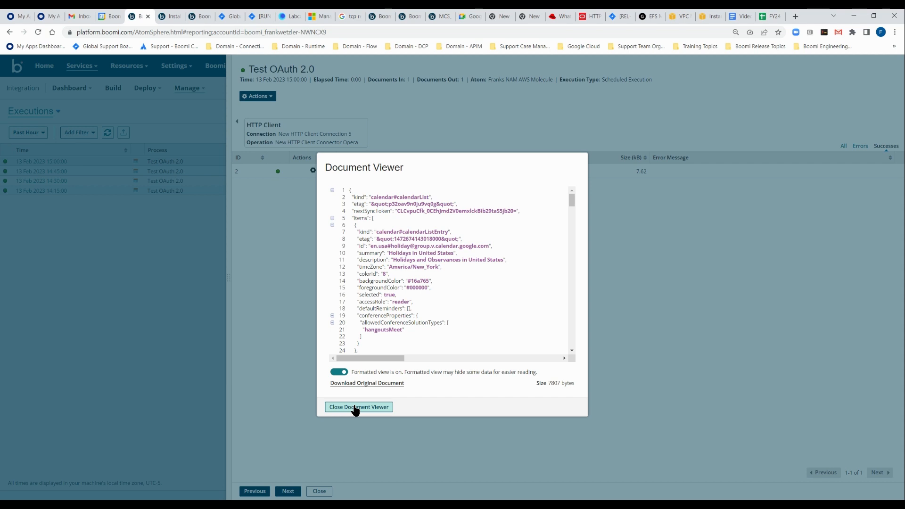
click(358, 407)
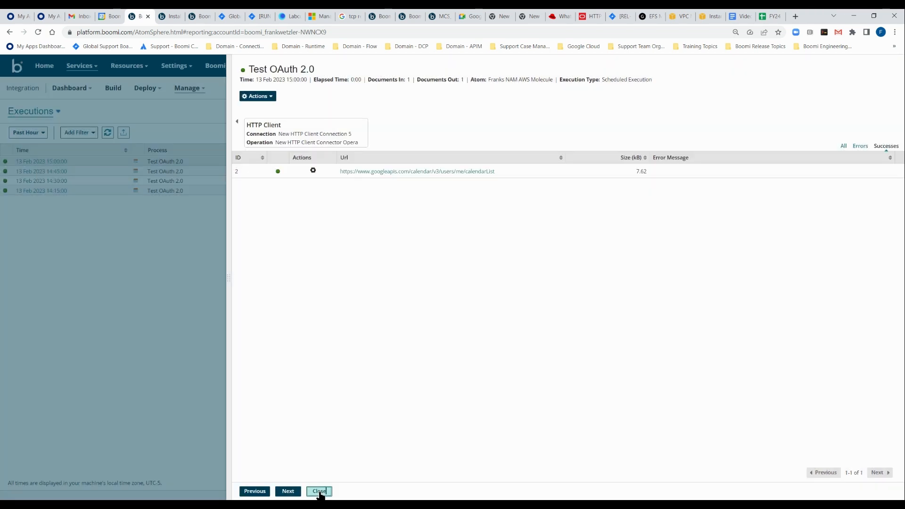
click(317, 490)
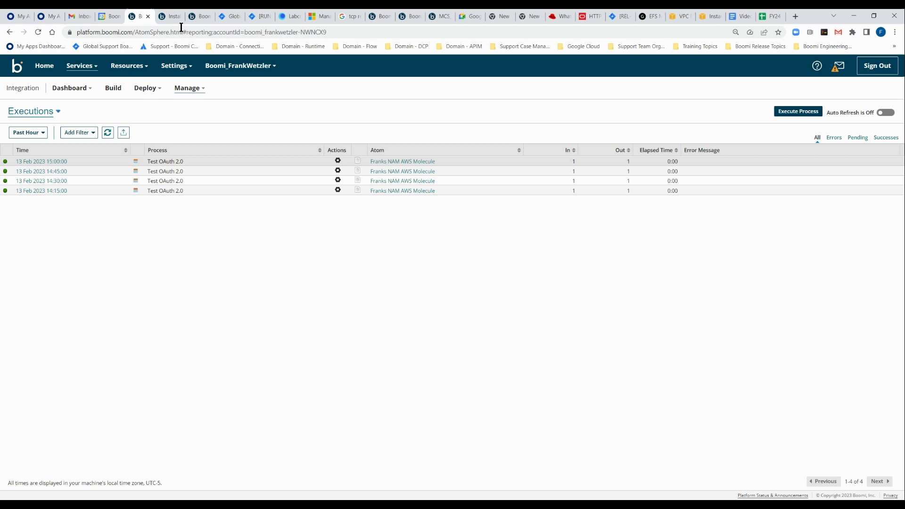
click(169, 16)
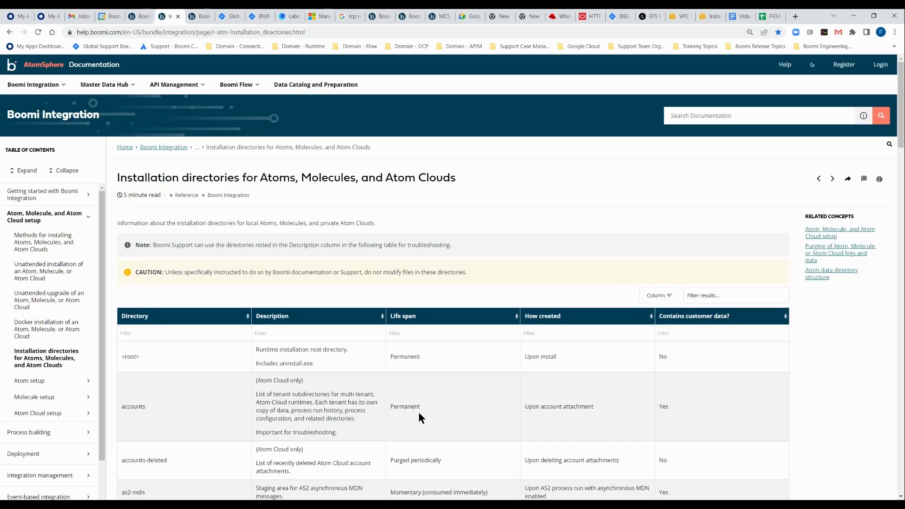
mouse_move(419, 422)
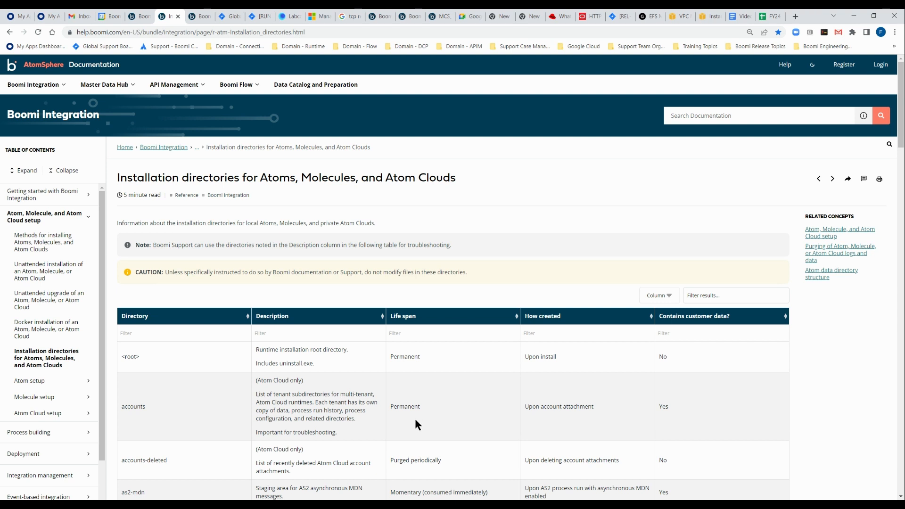
mouse_move(446, 421)
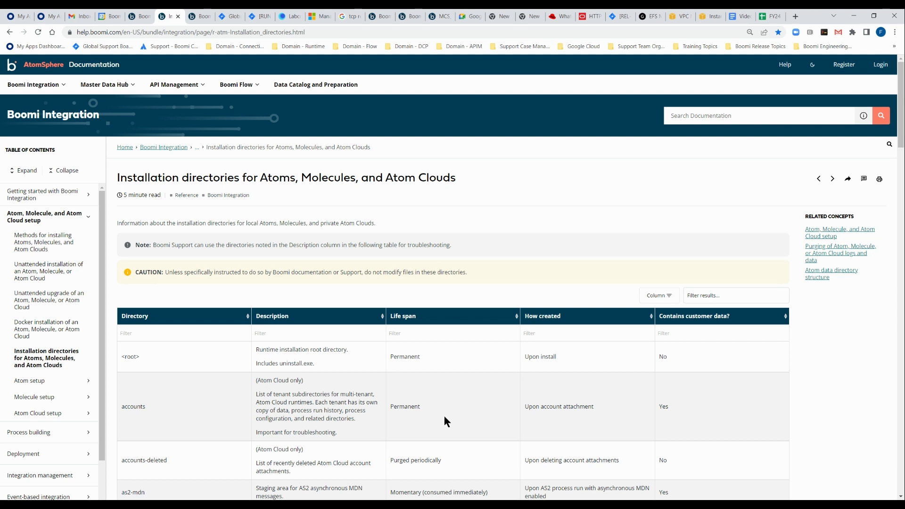
mouse_move(448, 433)
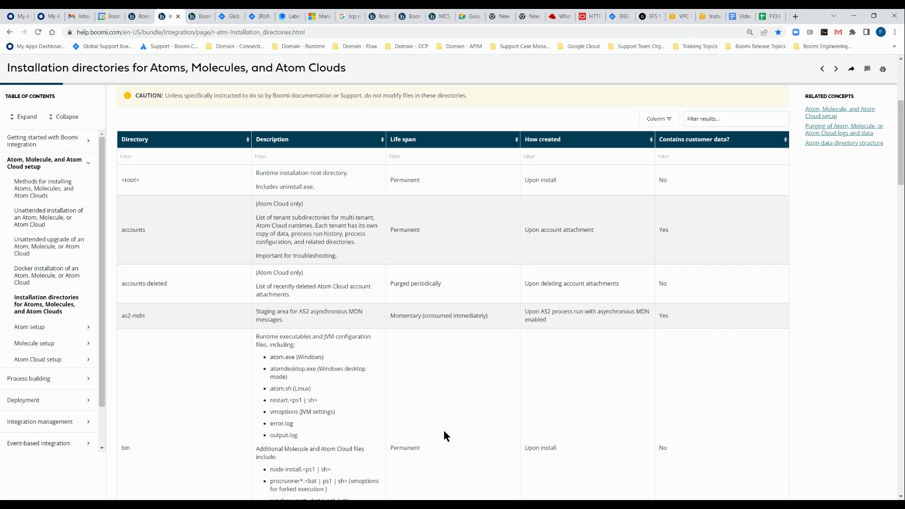
Step: Reach the data directory row and highlight Yes under Contains customer data
scroll(down, 3)
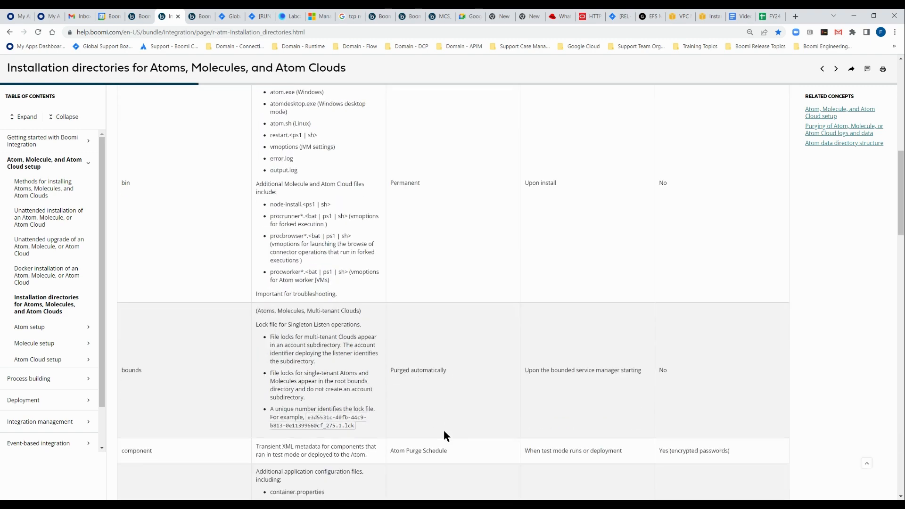
scroll(down, 3)
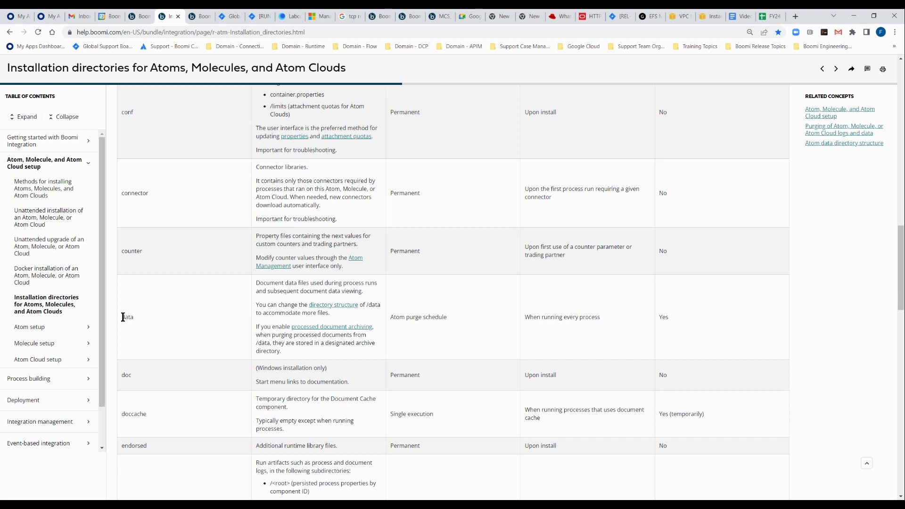
mouse_move(225, 307)
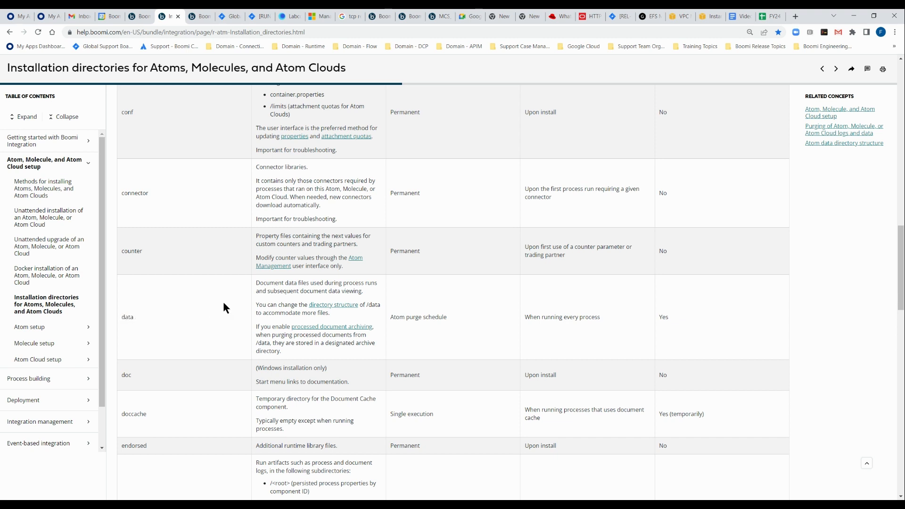
mouse_move(257, 288)
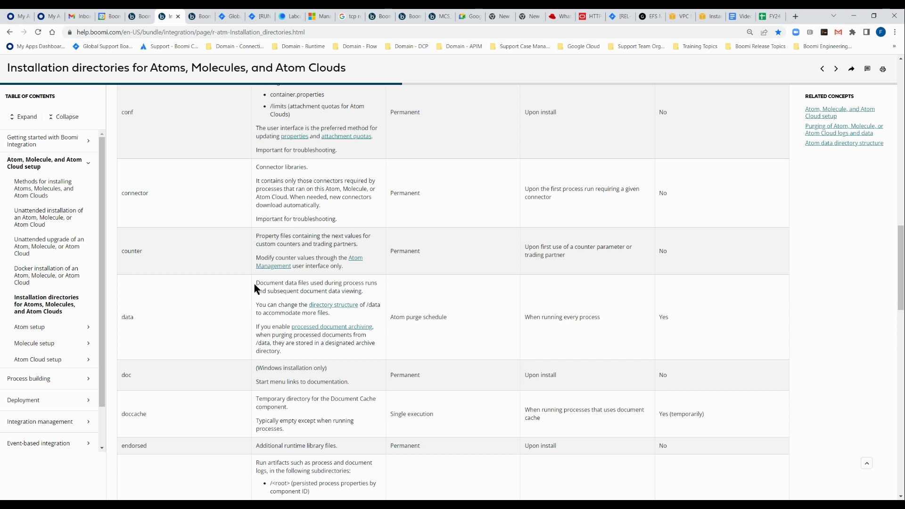
mouse_move(333, 294)
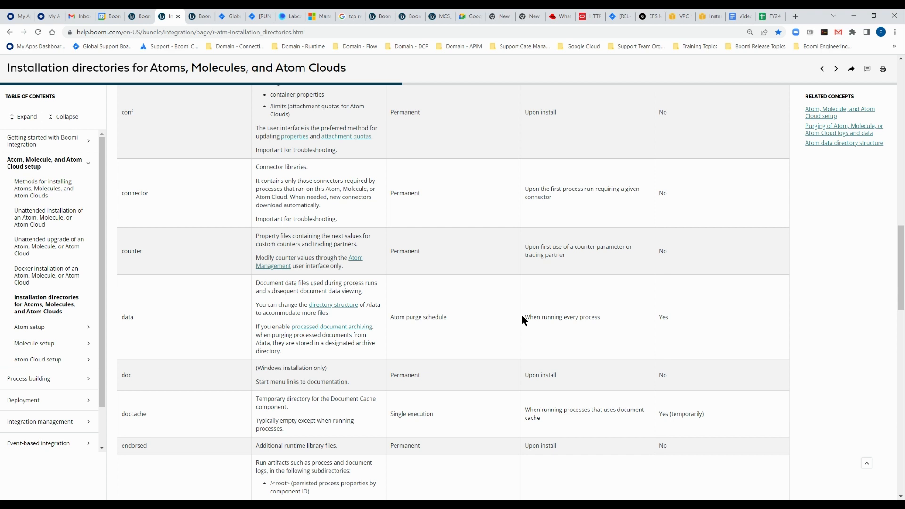
mouse_move(665, 321)
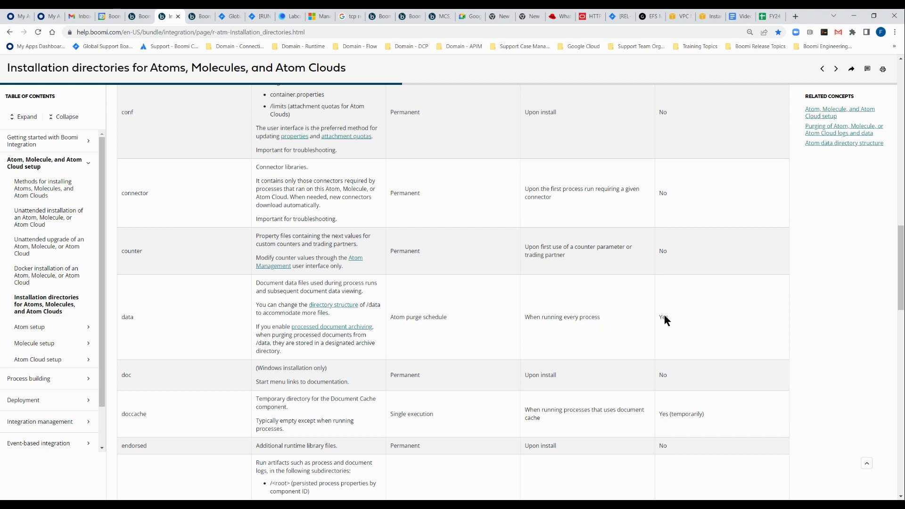
double_click(662, 316)
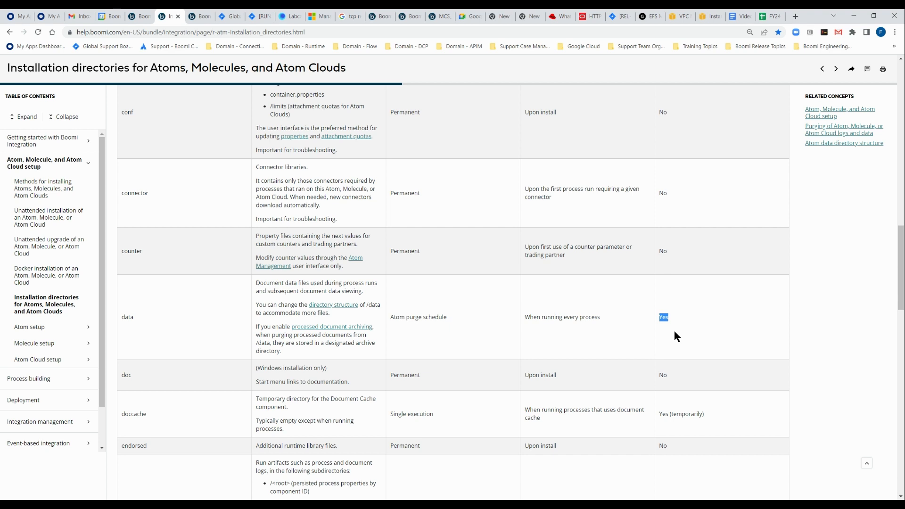
mouse_move(281, 323)
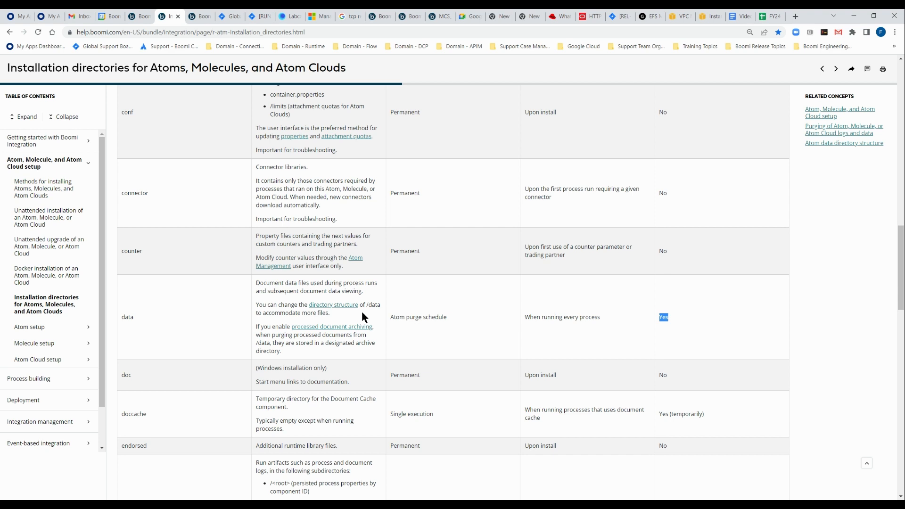
mouse_move(450, 345)
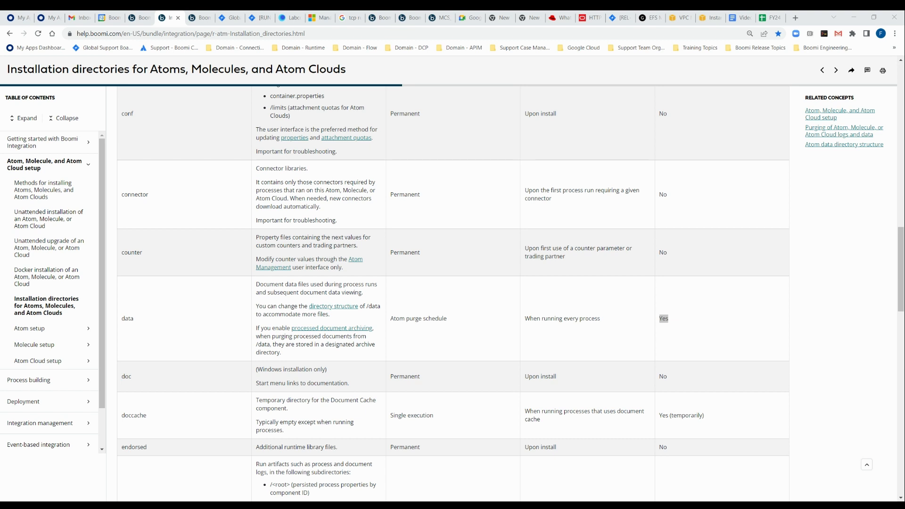
mouse_move(170, 141)
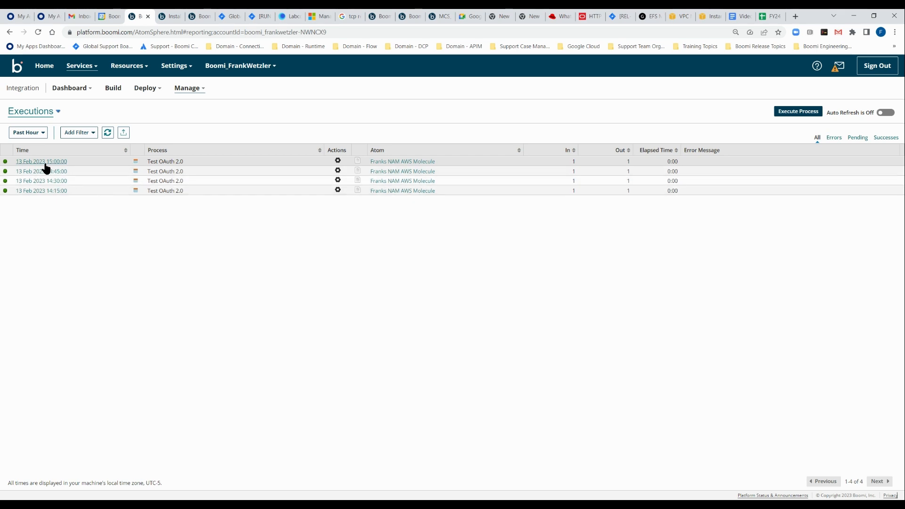
mouse_move(251, 295)
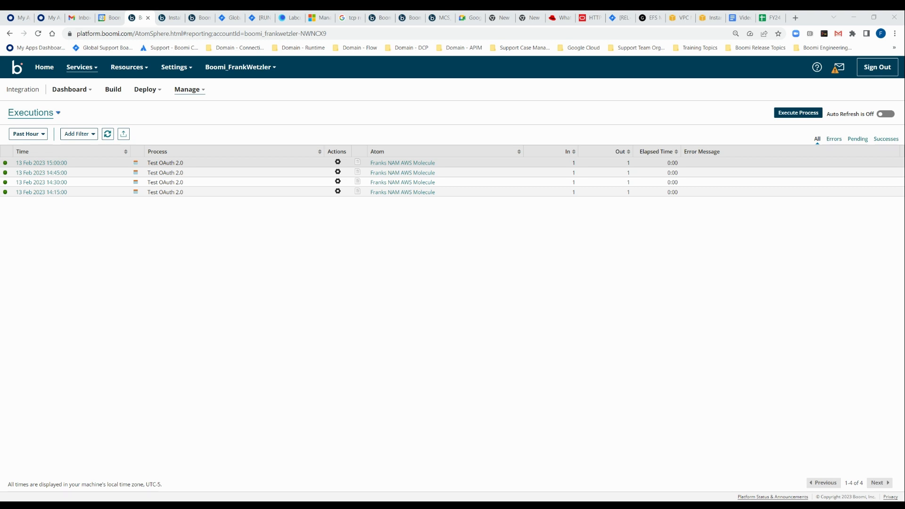
mouse_move(112, 294)
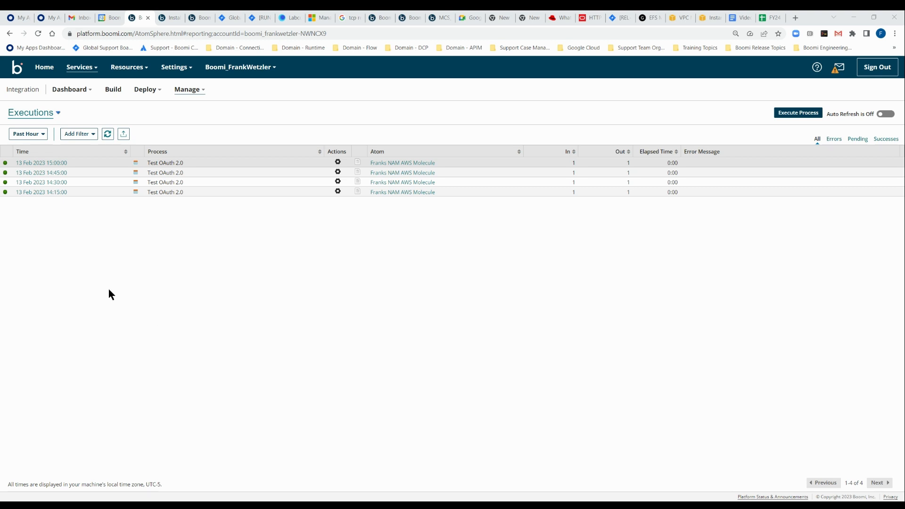